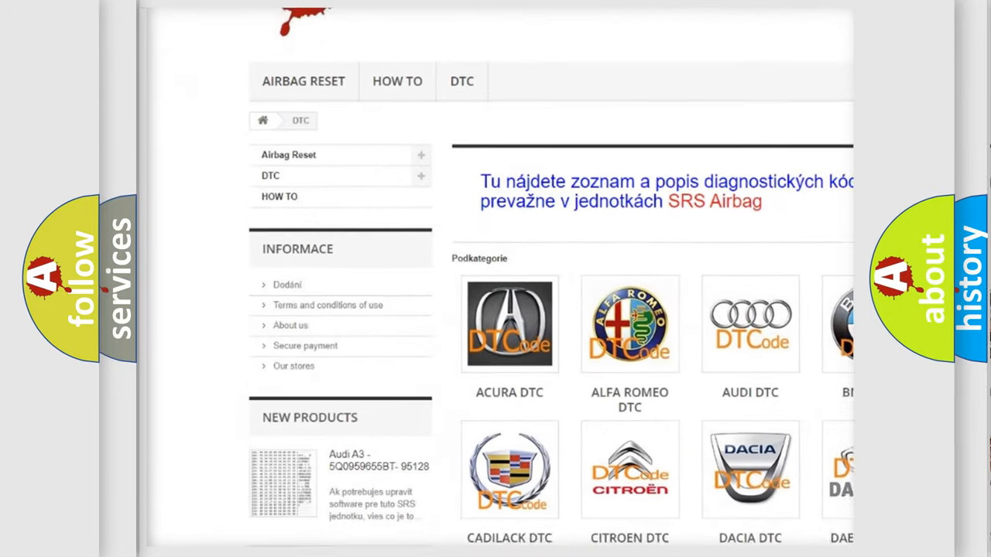
- Scroll the DTC category page down to the car-make logo grid from ACURA past HUMMER and INFINITI
scroll(down, 3)
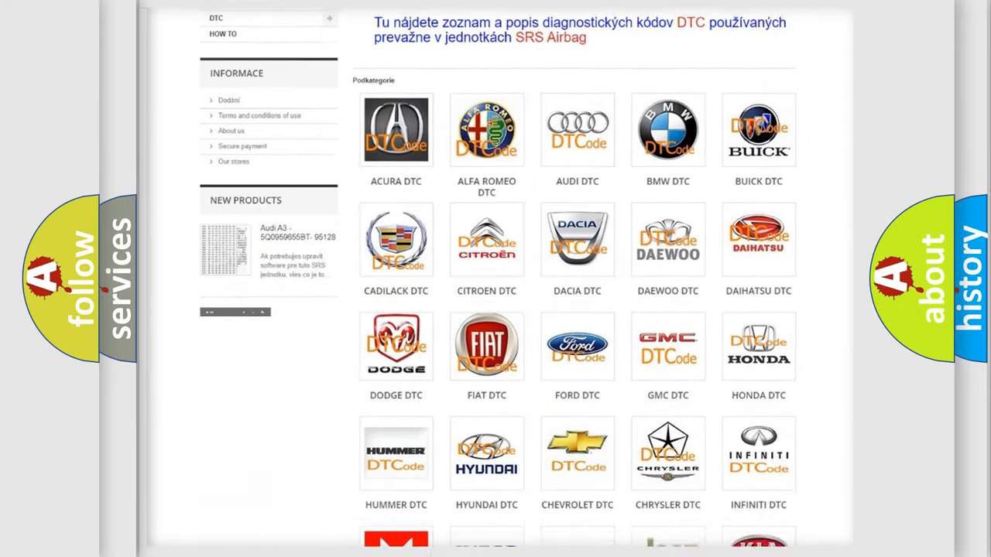
scroll(down, 3)
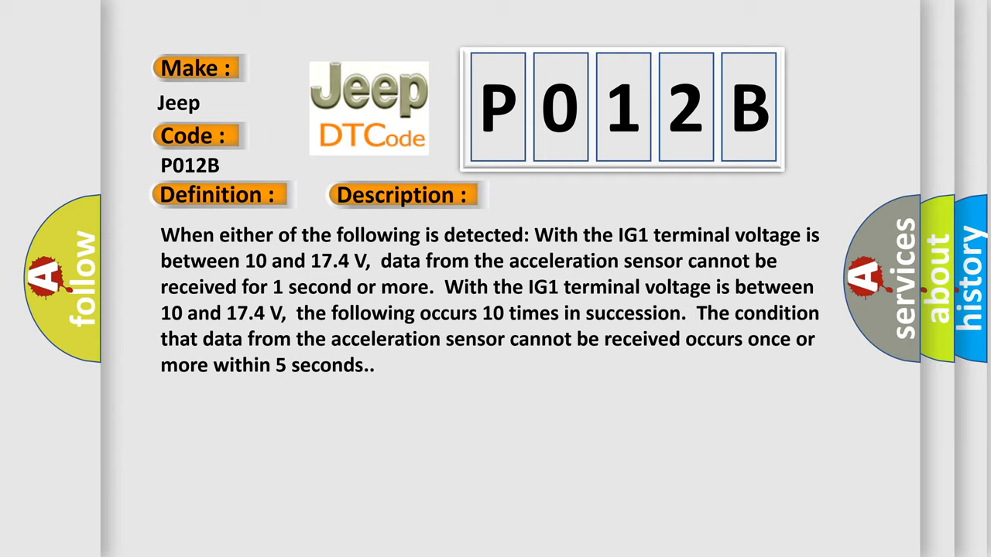
- Advance the Jeep P012B card to its Cause: CAN communication between skid control ECU and yaw rate sensor
click(570, 195)
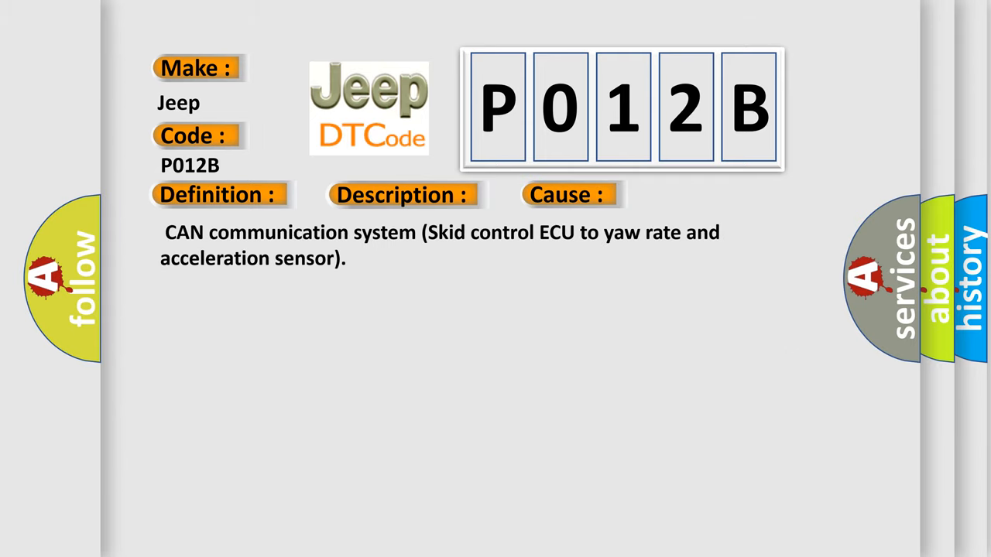